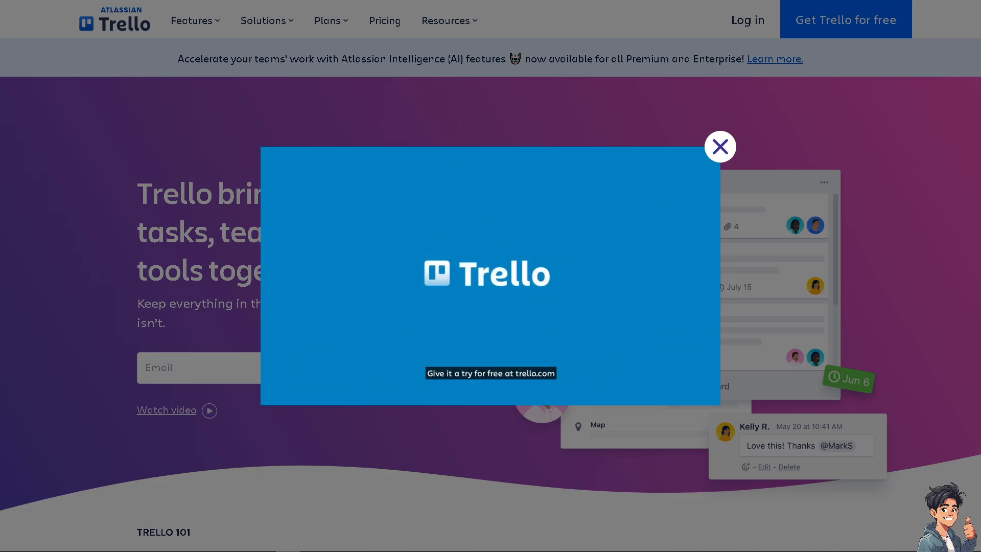
Step: Close the promotional video overlay to reveal the Trello homepage
left_click(719, 147)
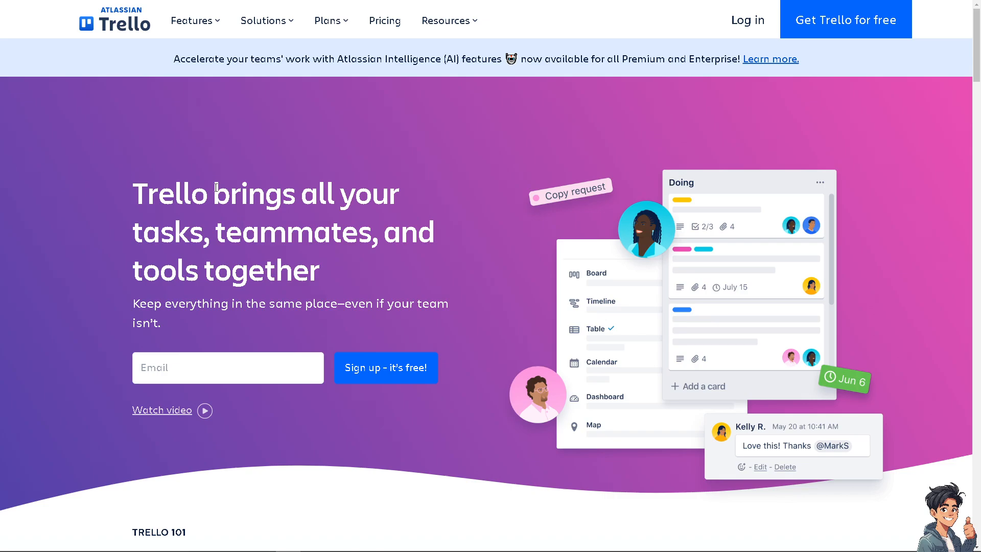
mouse_move(326, 173)
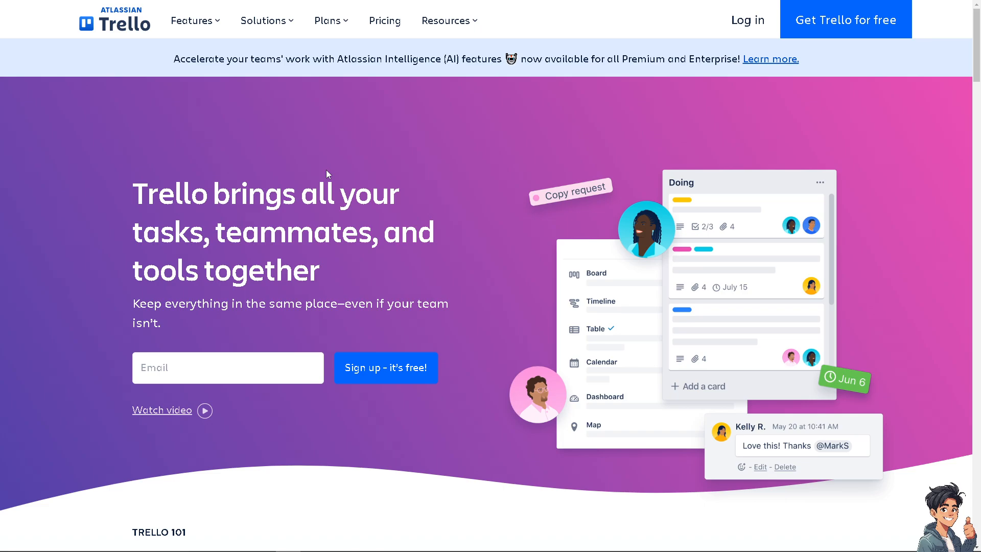
mouse_move(386, 388)
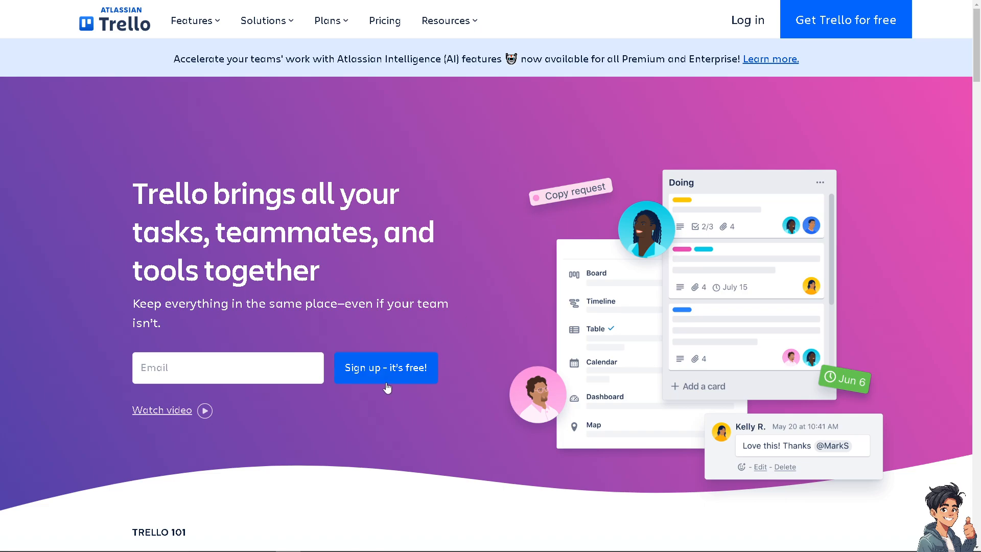
Step: Start the free Trello sign-up from the homepage
left_click(386, 368)
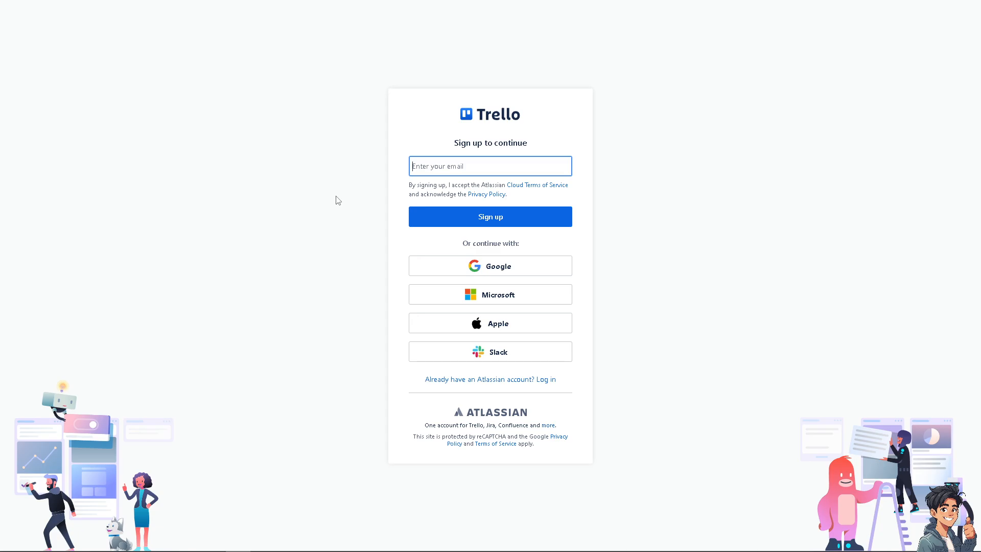
mouse_move(15, 145)
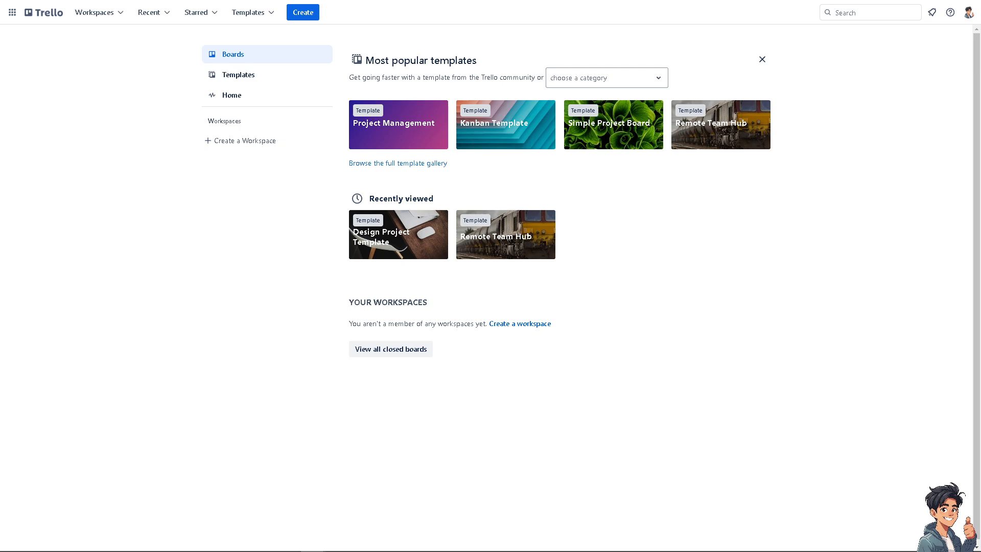
mouse_move(274, 235)
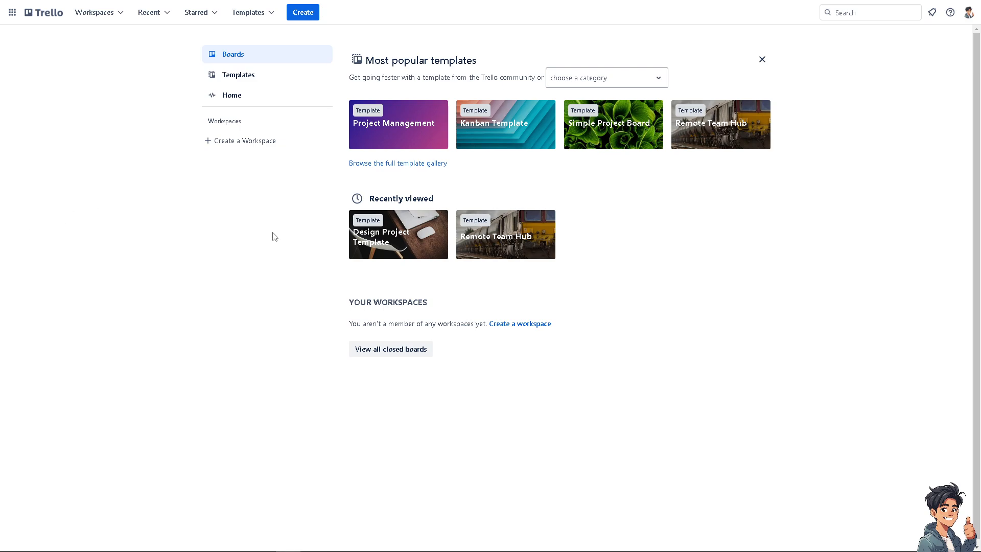
mouse_move(275, 233)
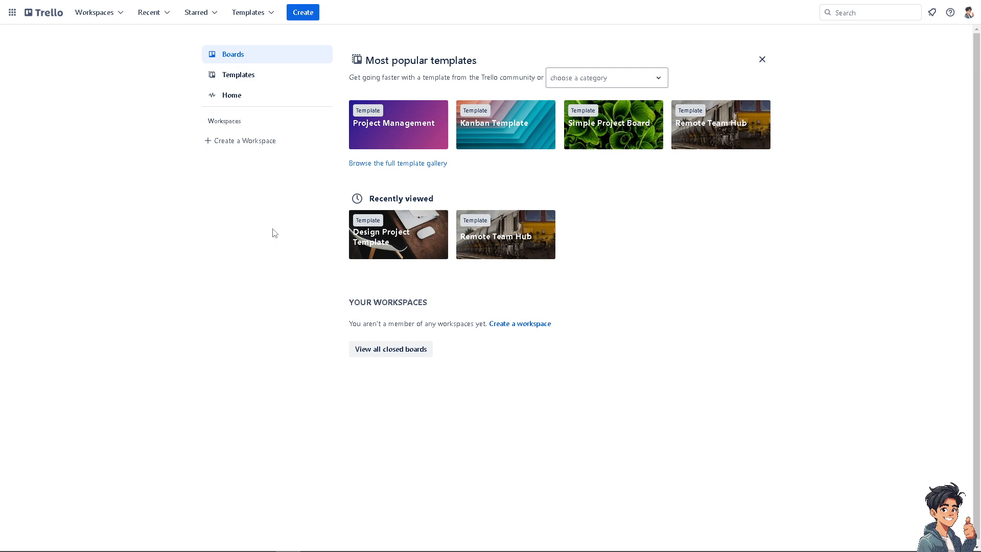
mouse_move(363, 186)
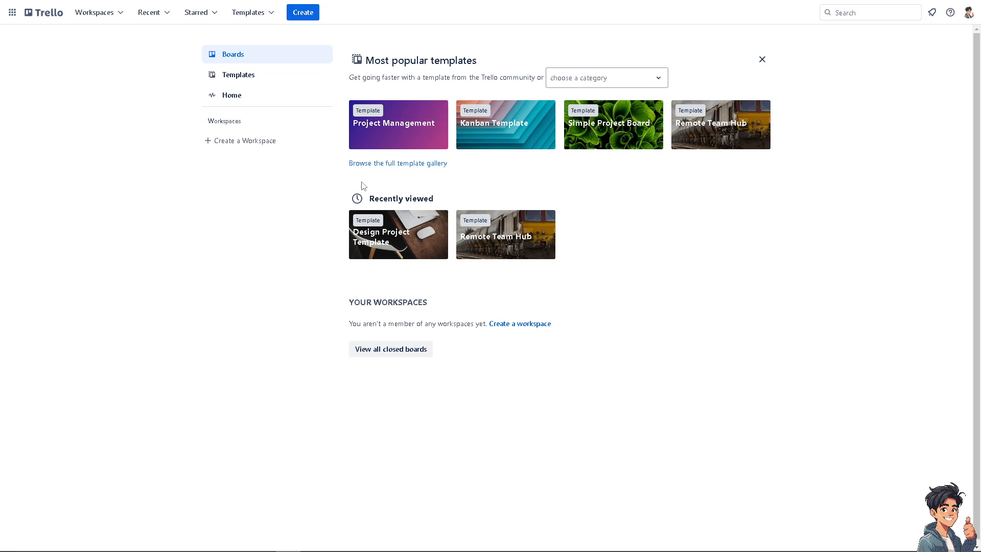
Step: Start a new workspace and set its type to Education
left_click(244, 140)
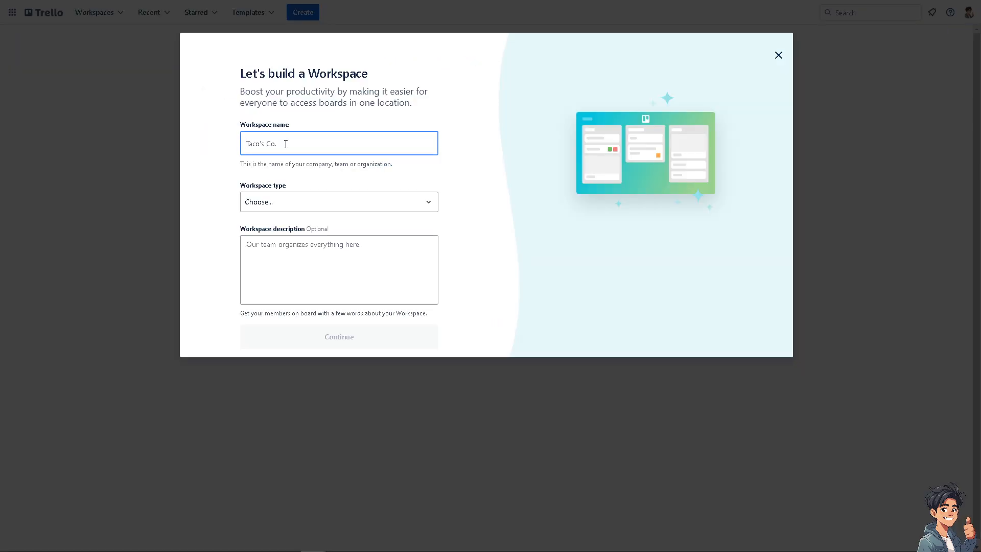
left_click(338, 201)
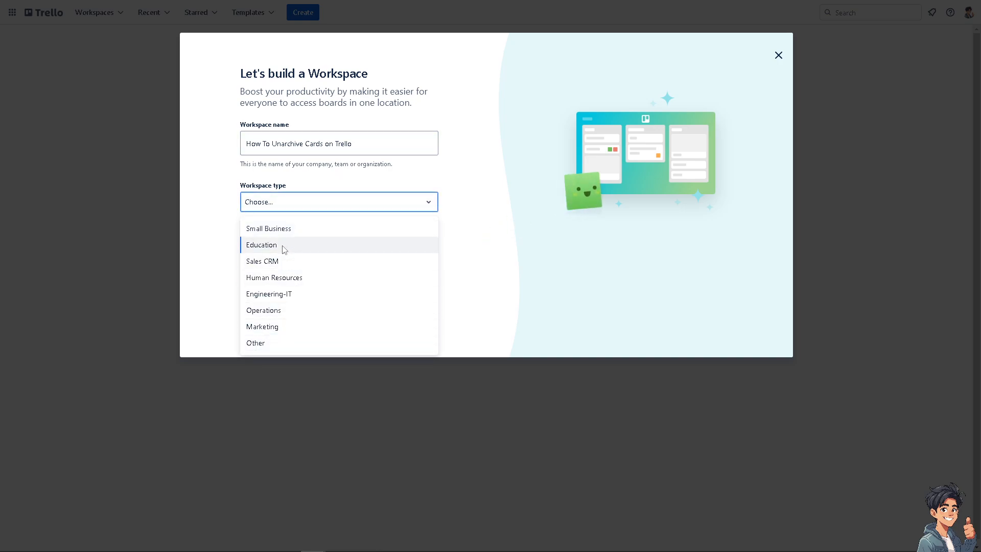
left_click(260, 245)
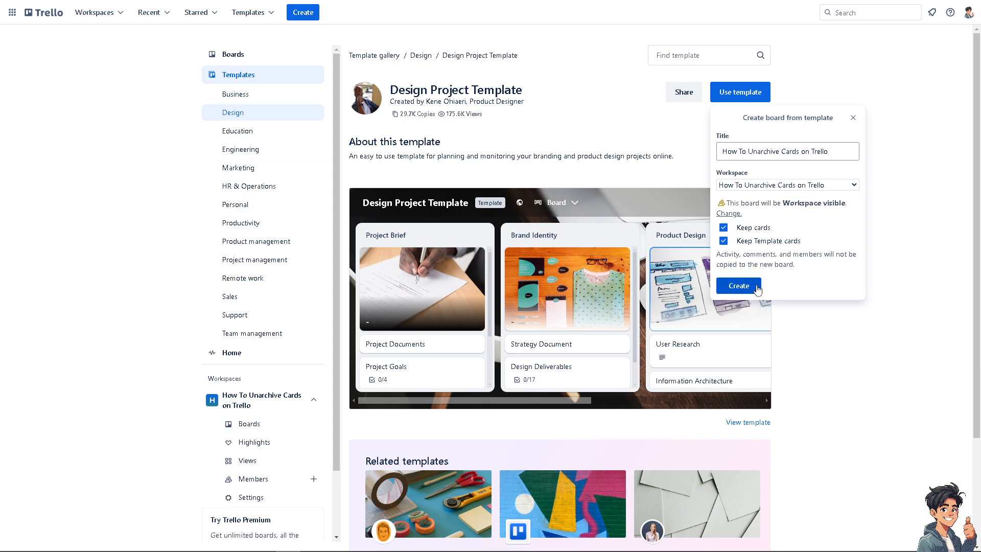
Step: Create the 'How To Unarchive Cards on Trello' board from the Design Project Template
left_click(737, 286)
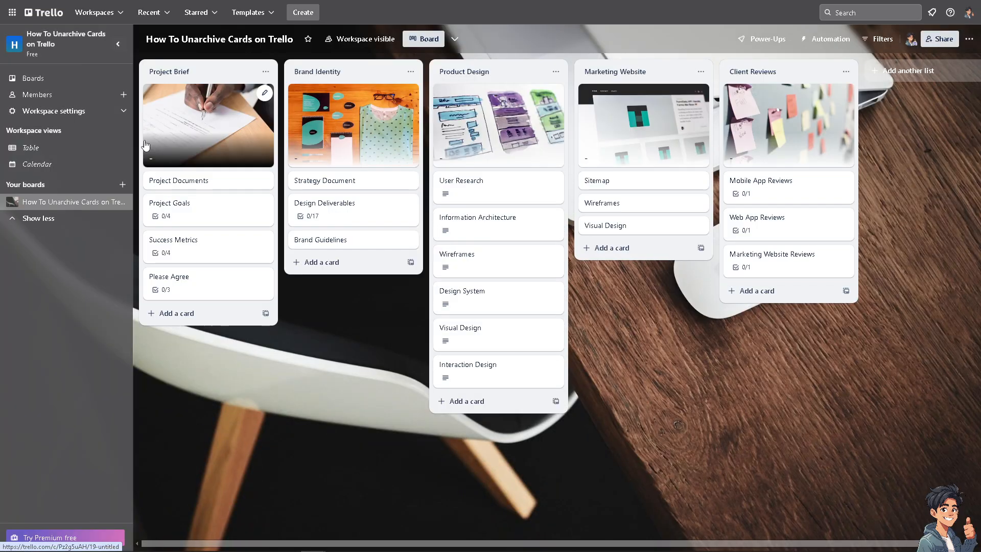
mouse_move(247, 216)
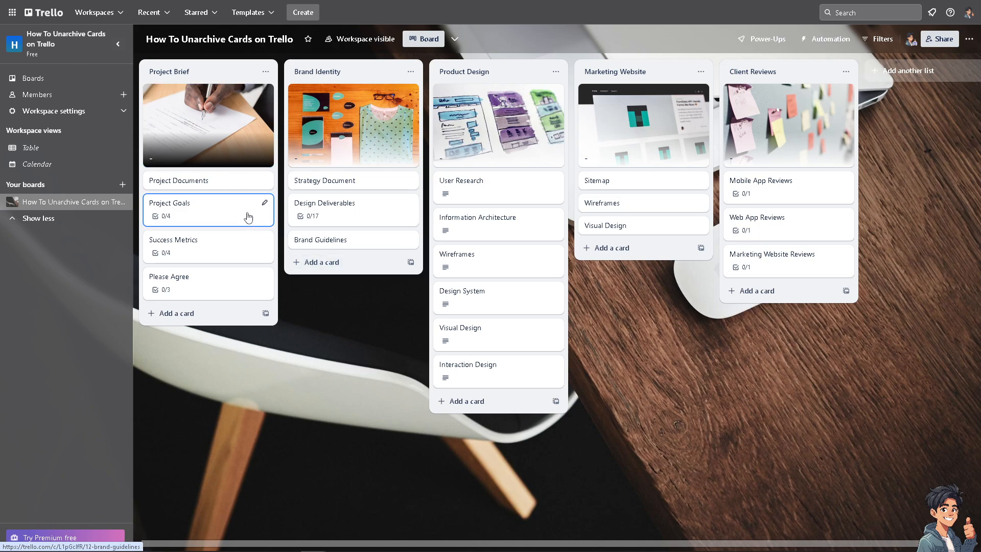
mouse_move(240, 298)
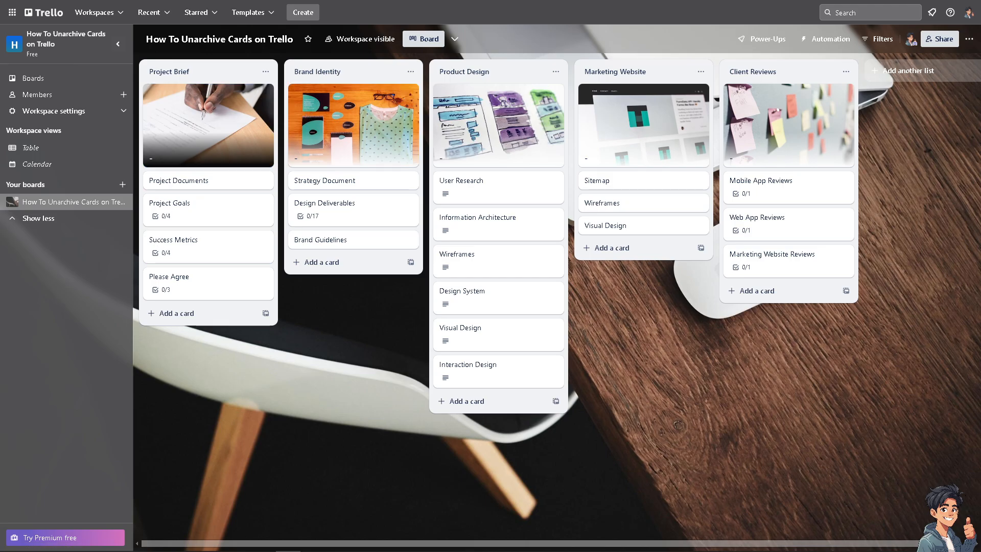
Step: Add a cover image to the Project Brief card, then bring up Design Deliverables' card actions to archive it
left_click(169, 202)
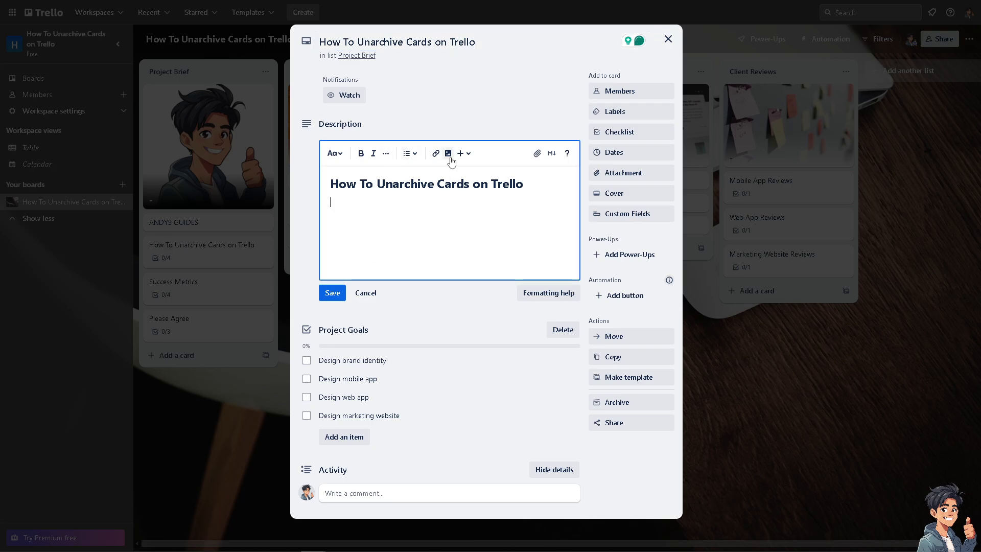
left_click(447, 153)
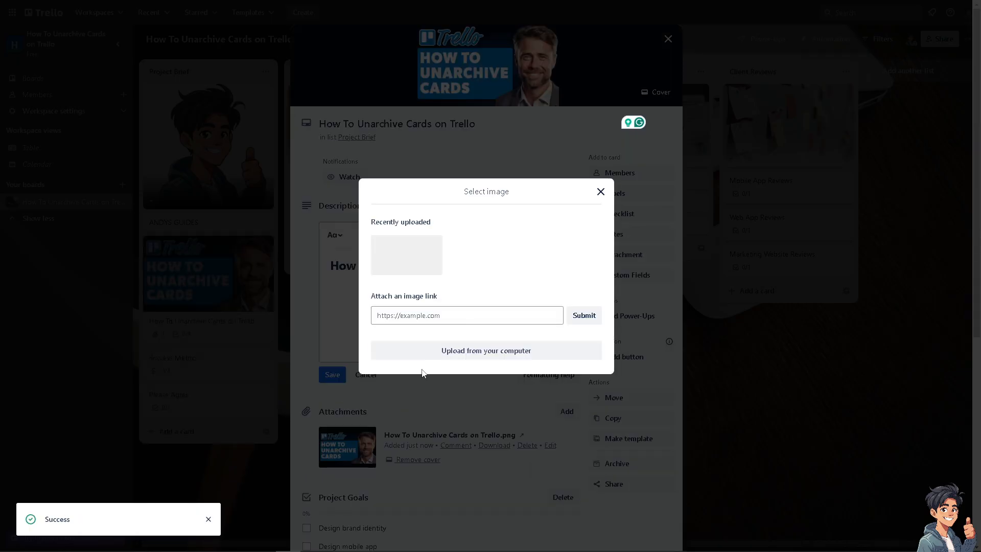
left_click(601, 192)
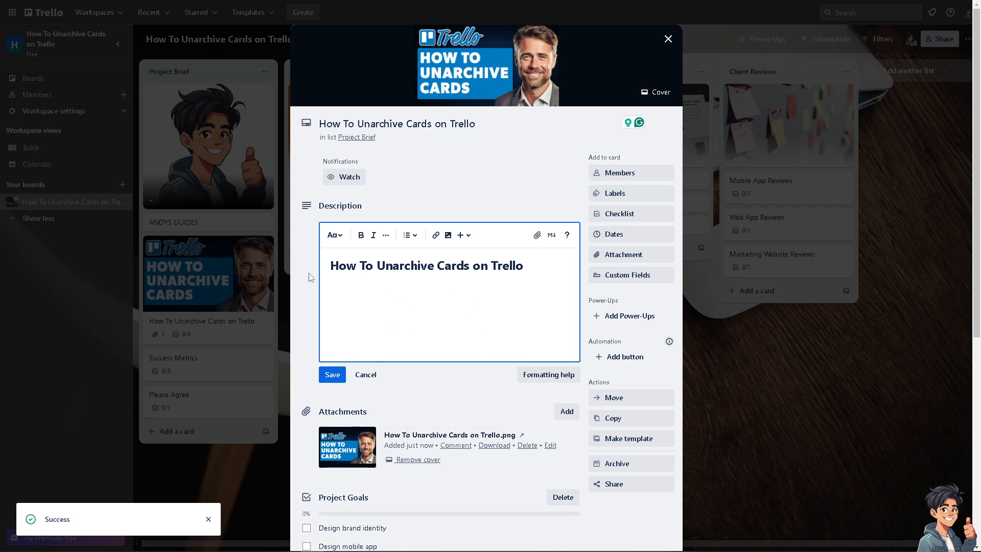
left_click(668, 39)
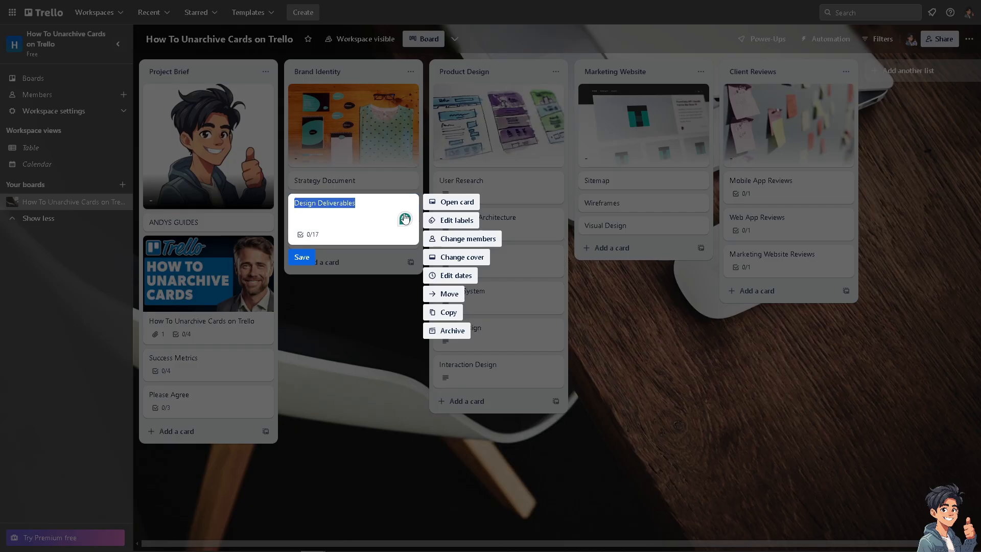
right_click(386, 232)
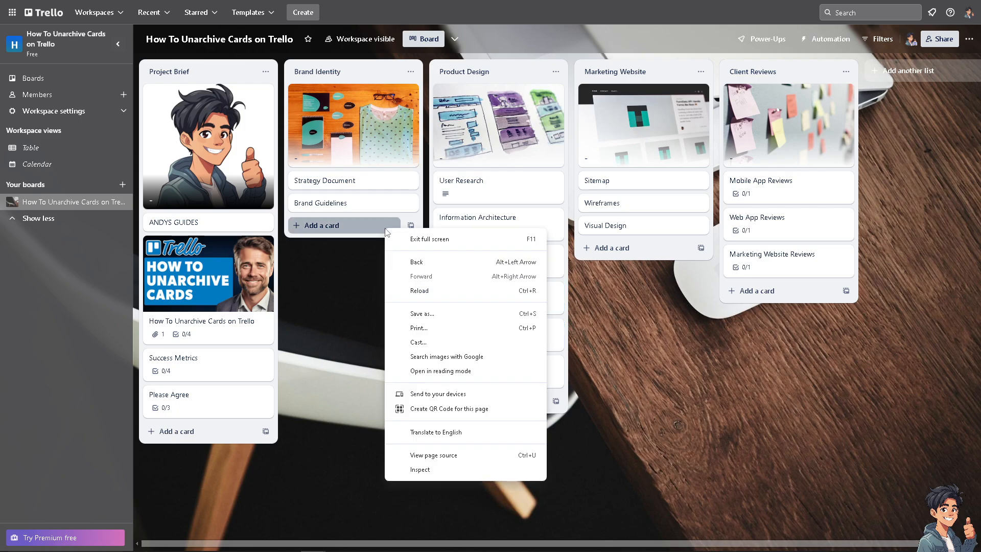
mouse_move(405, 194)
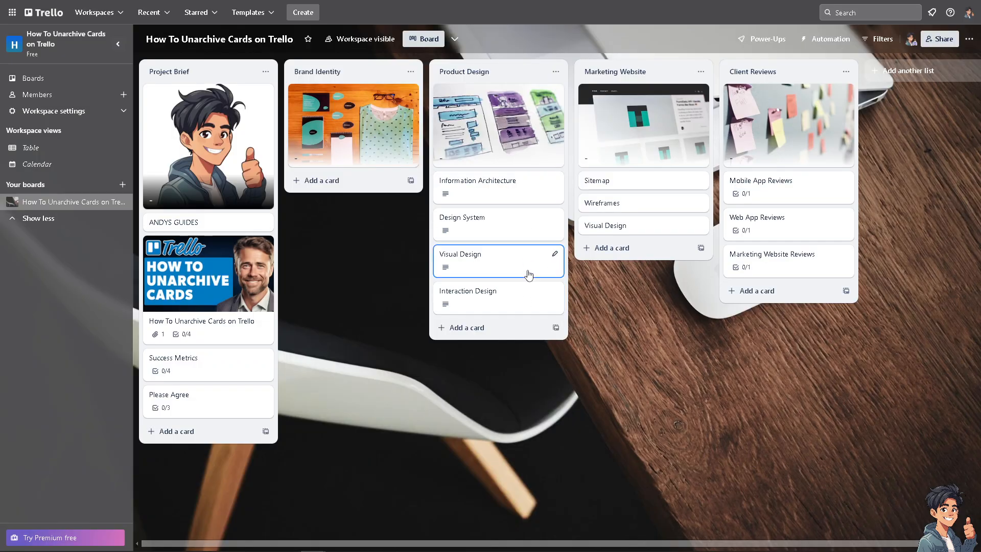
right_click(517, 290)
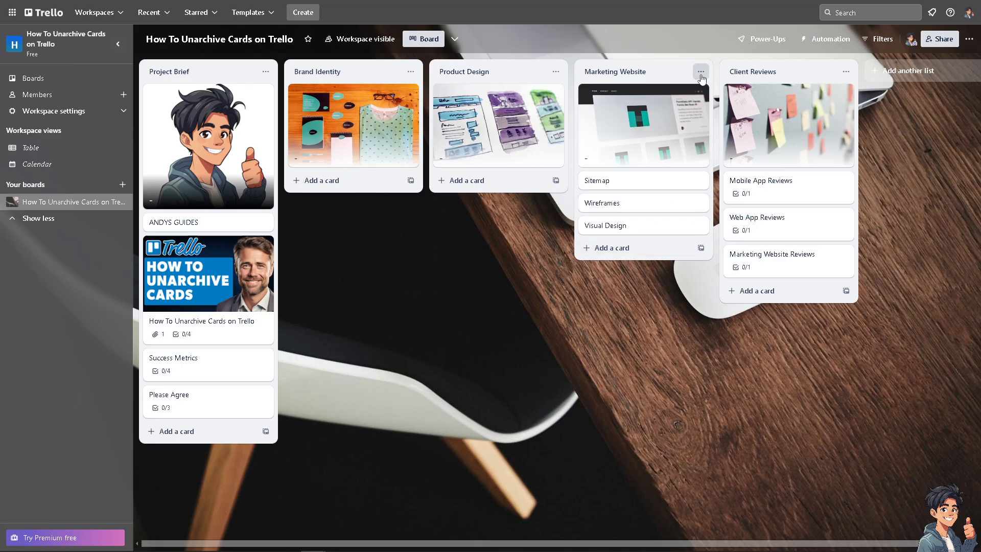
Step: Archive all cards in the Marketing Website list
left_click(700, 71)
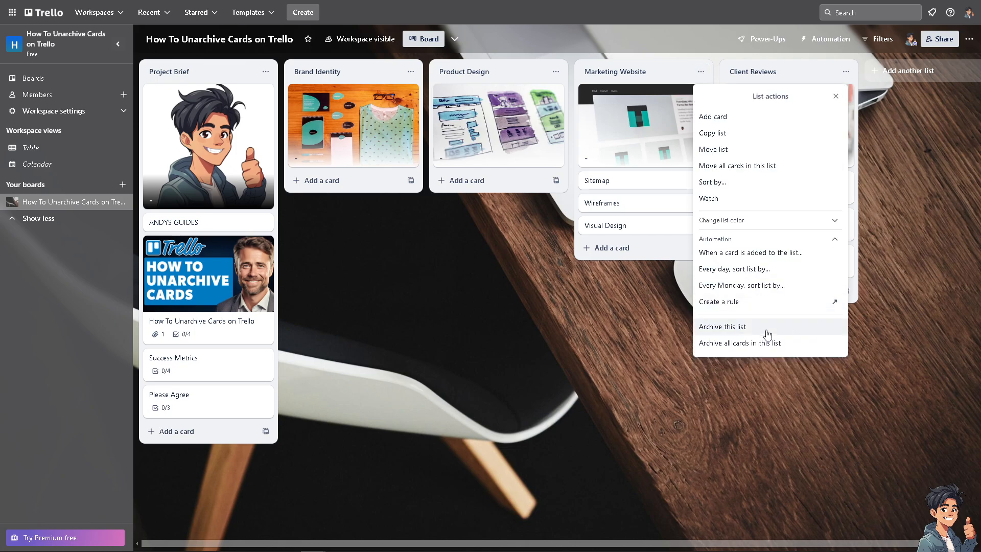
left_click(740, 343)
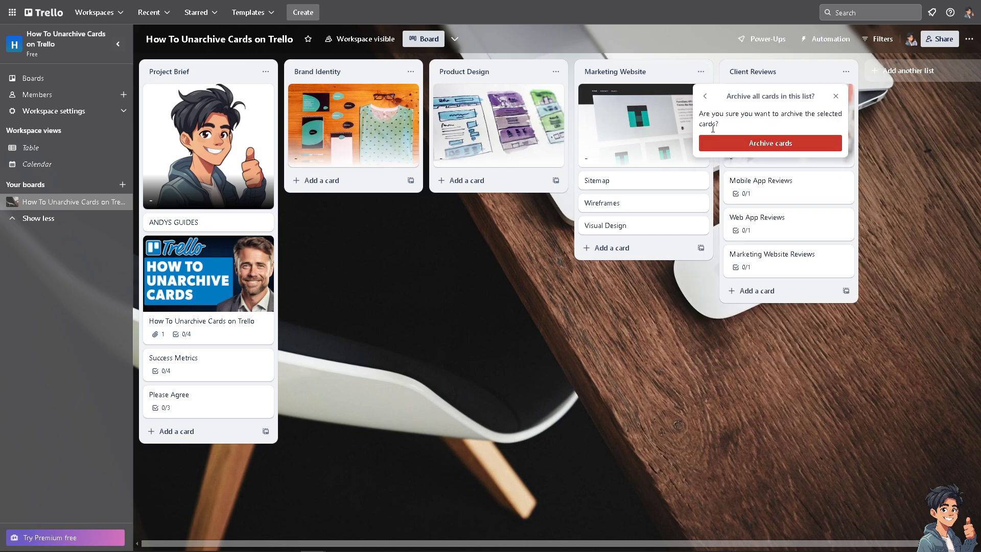
left_click(771, 143)
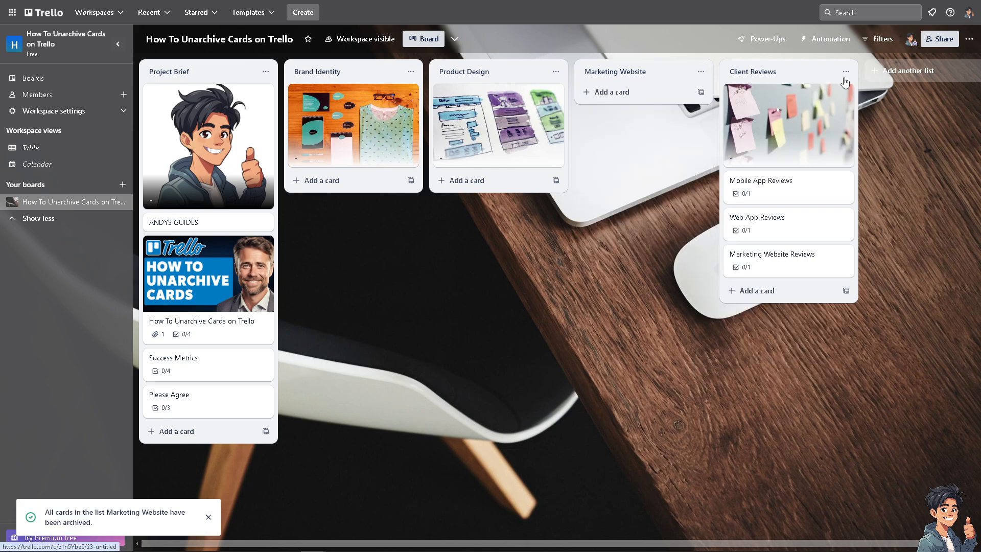
mouse_move(700, 92)
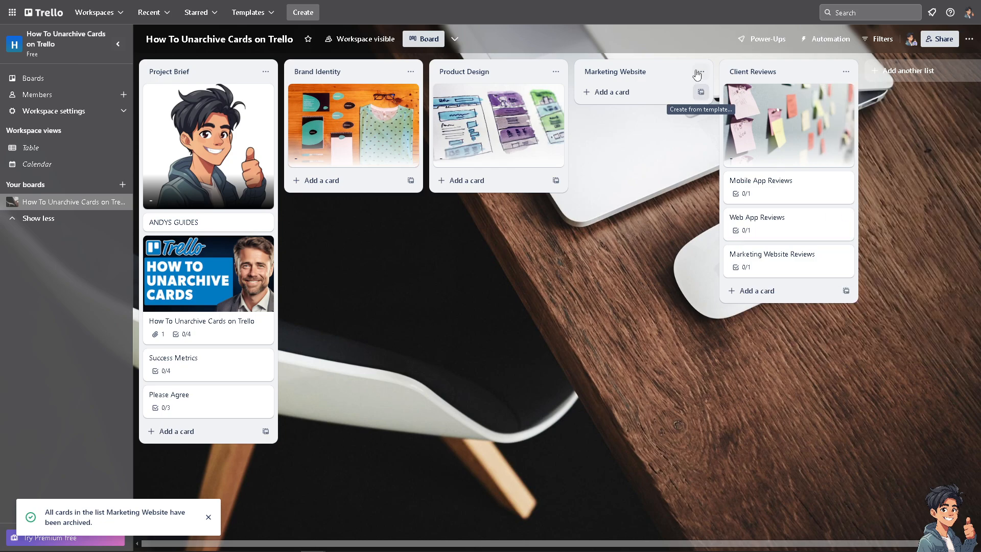
Step: Archive the Marketing Website, Product Design and Brand Identity lists
left_click(845, 72)
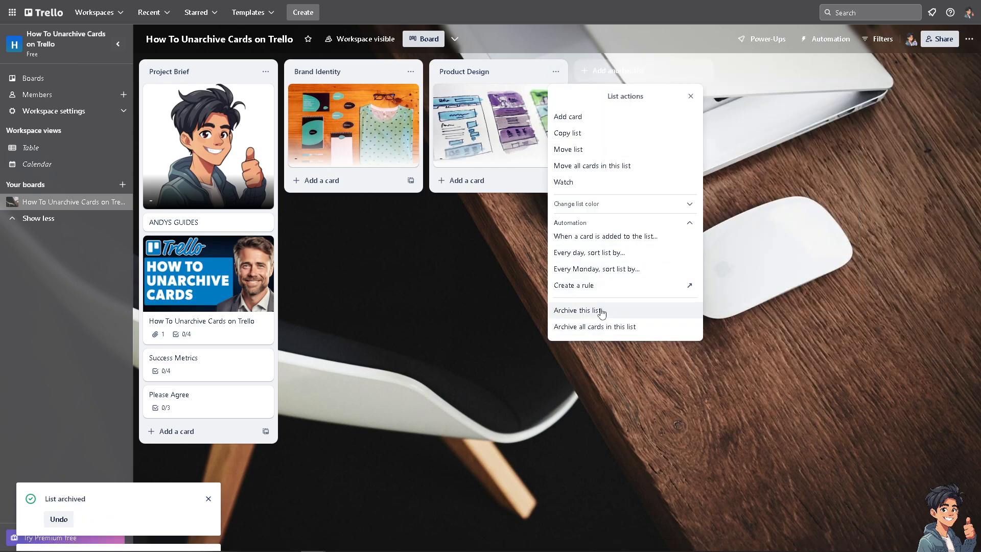
left_click(595, 310)
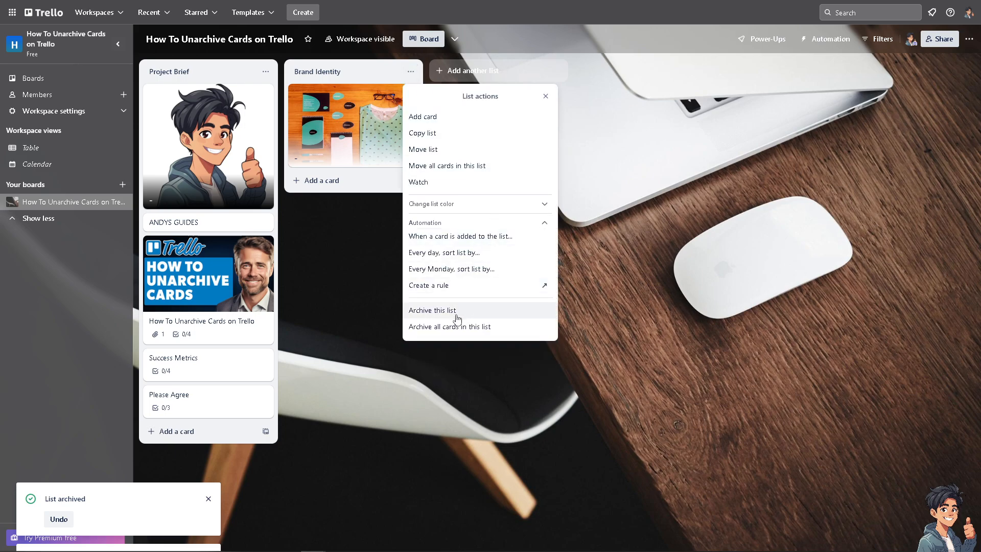
left_click(432, 311)
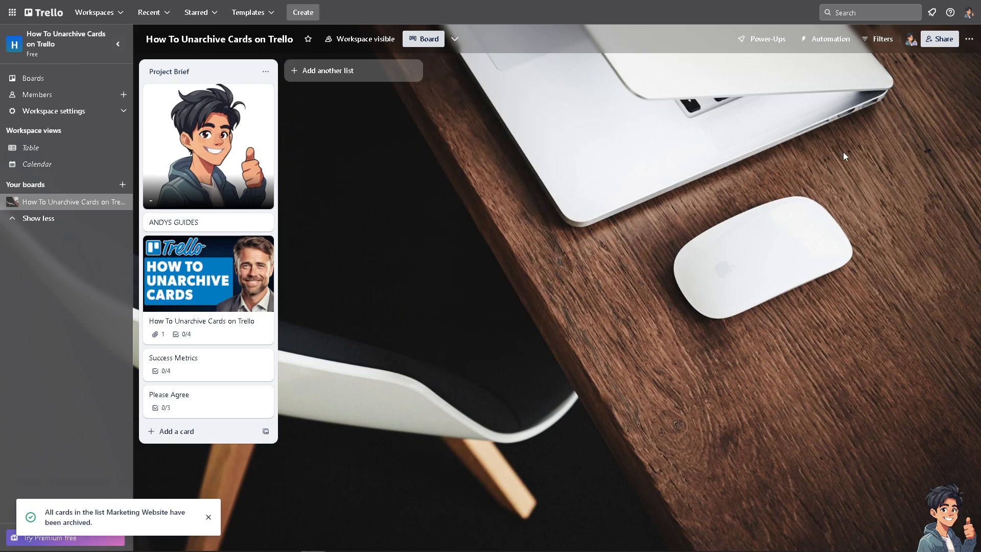
Step: Show the board's archived items, checking archived lists and then archived cards like Visual Design and Wireframes
left_click(969, 38)
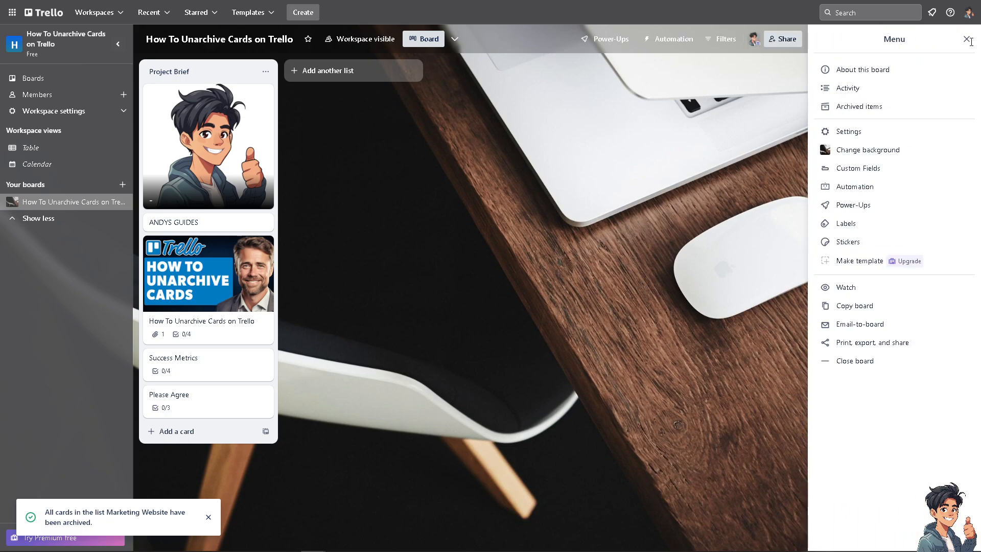
mouse_move(848, 116)
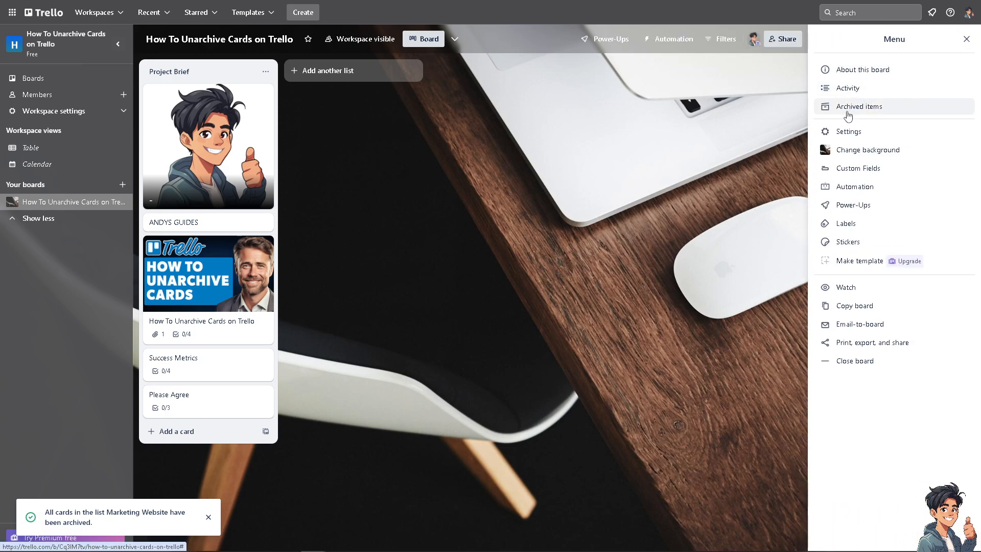
left_click(858, 106)
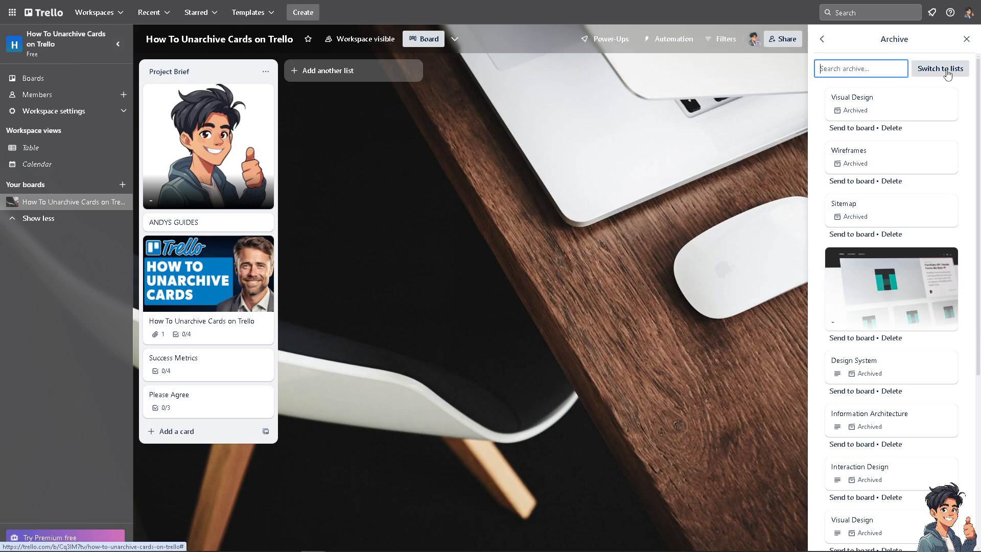
left_click(941, 68)
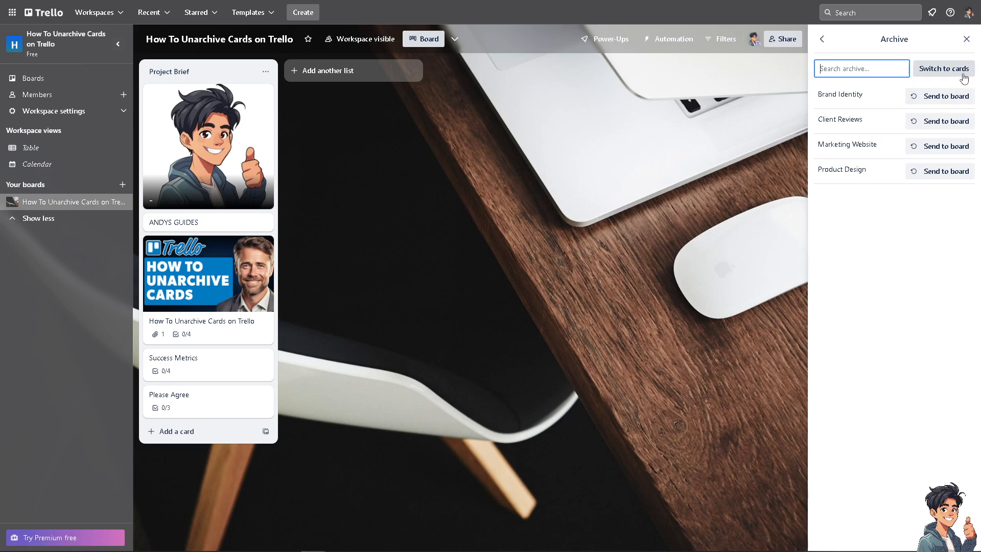
left_click(939, 68)
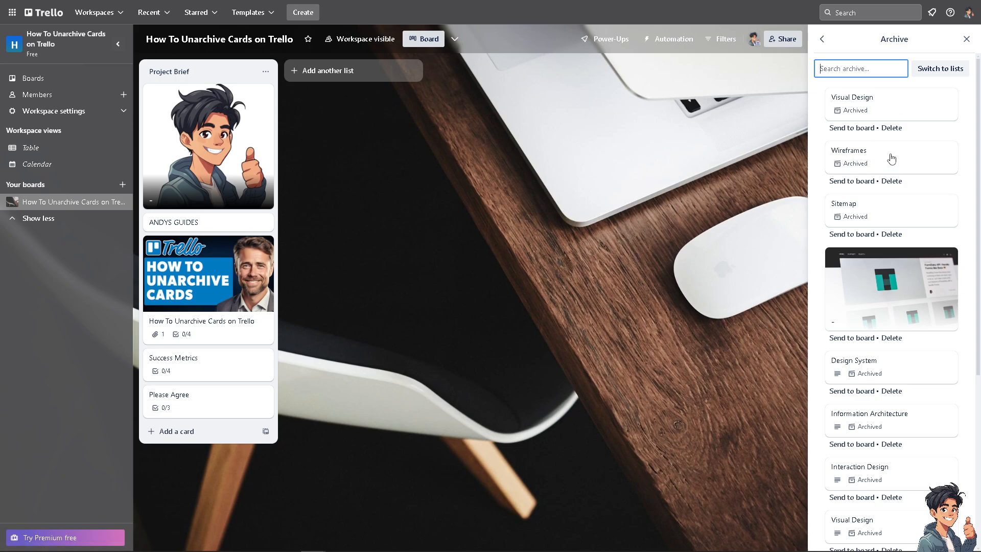
mouse_move(909, 116)
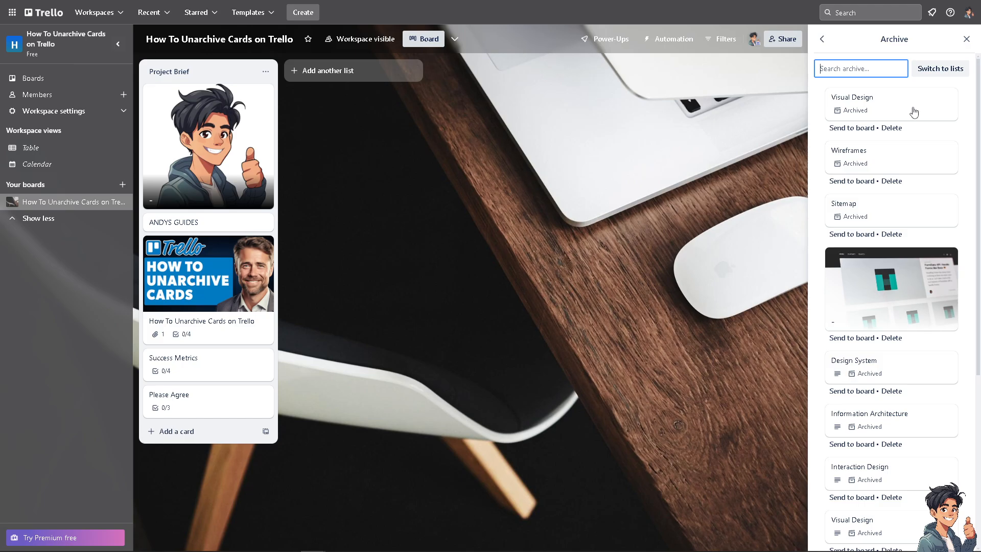
Step: Review archived Visual Design and Design System cards and send a card back to the board
left_click(852, 97)
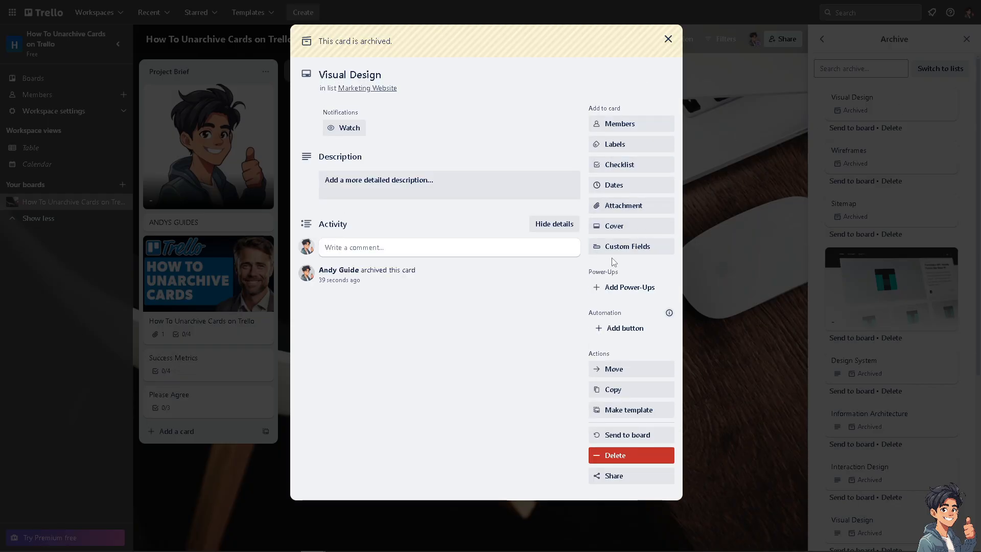
mouse_move(638, 435)
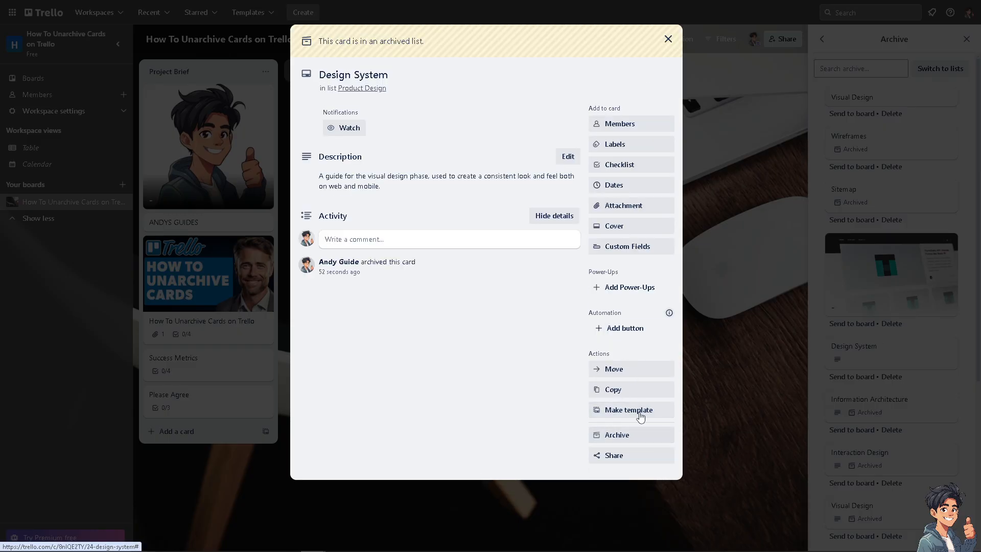
left_click(668, 39)
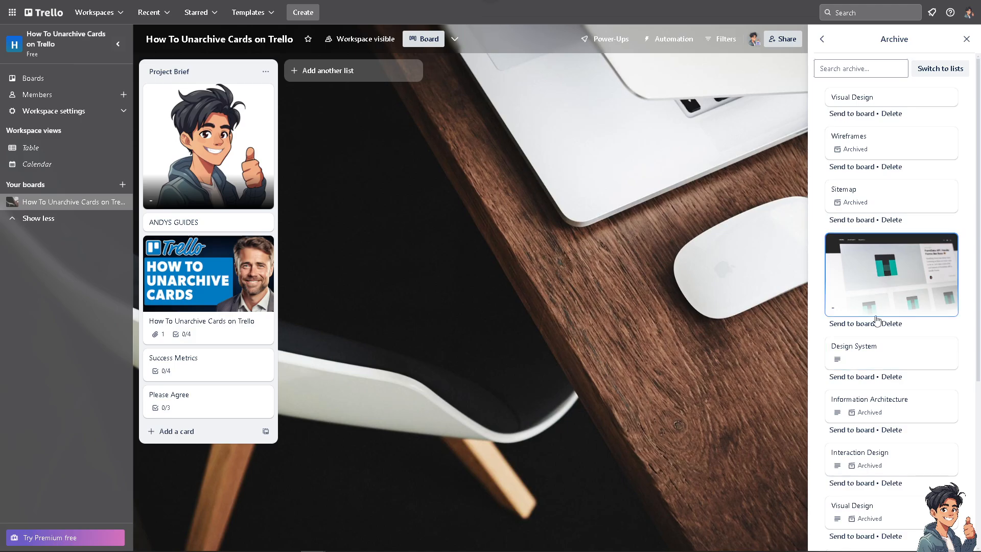
left_click(890, 274)
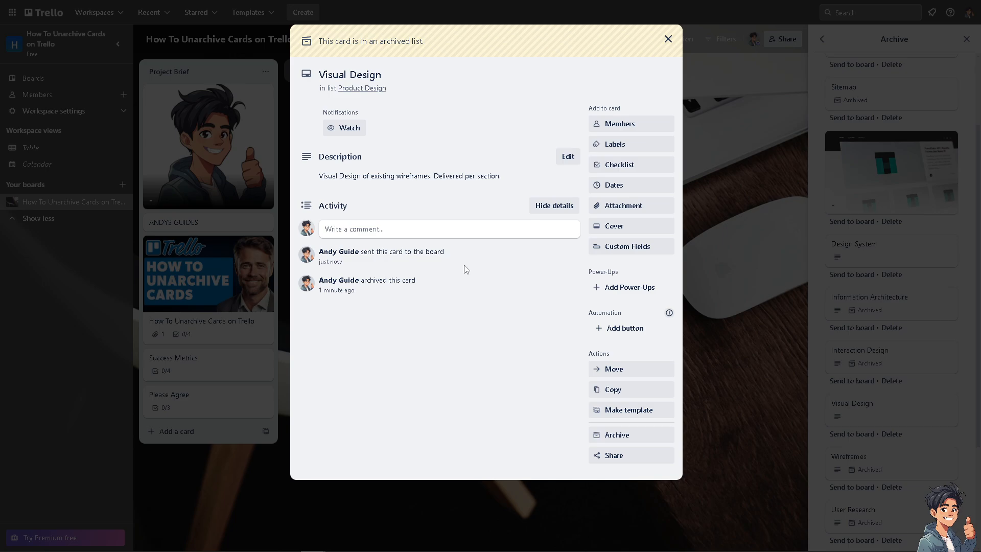
mouse_move(568, 156)
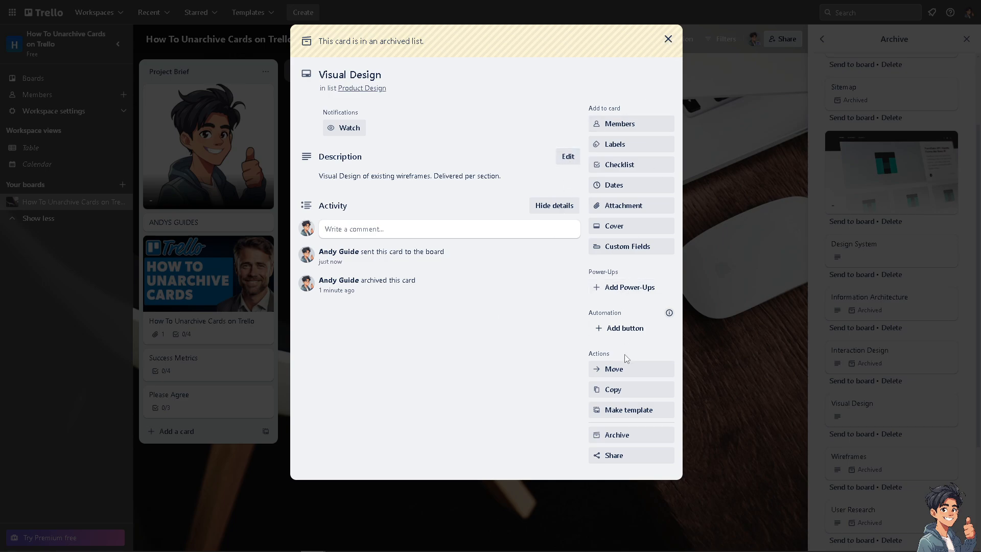
mouse_move(566, 116)
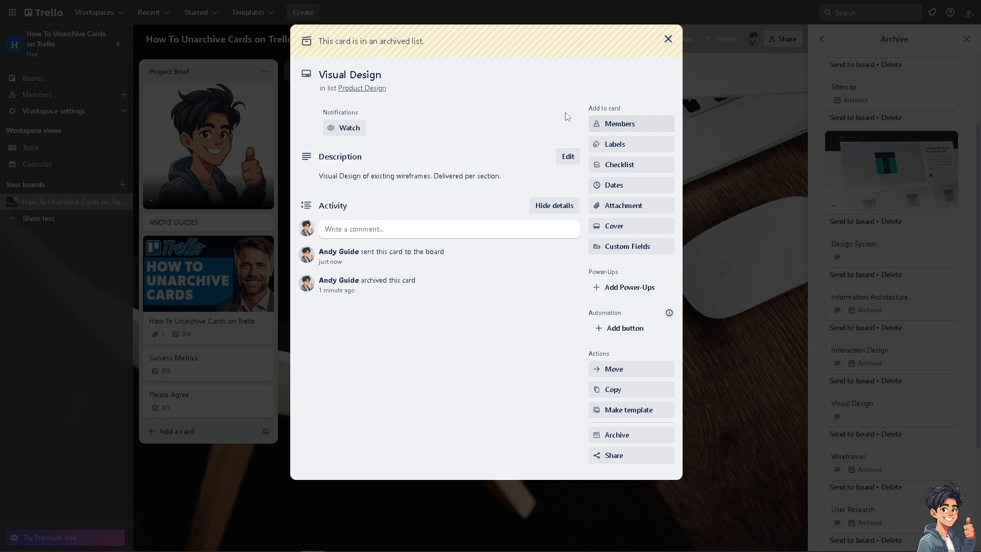